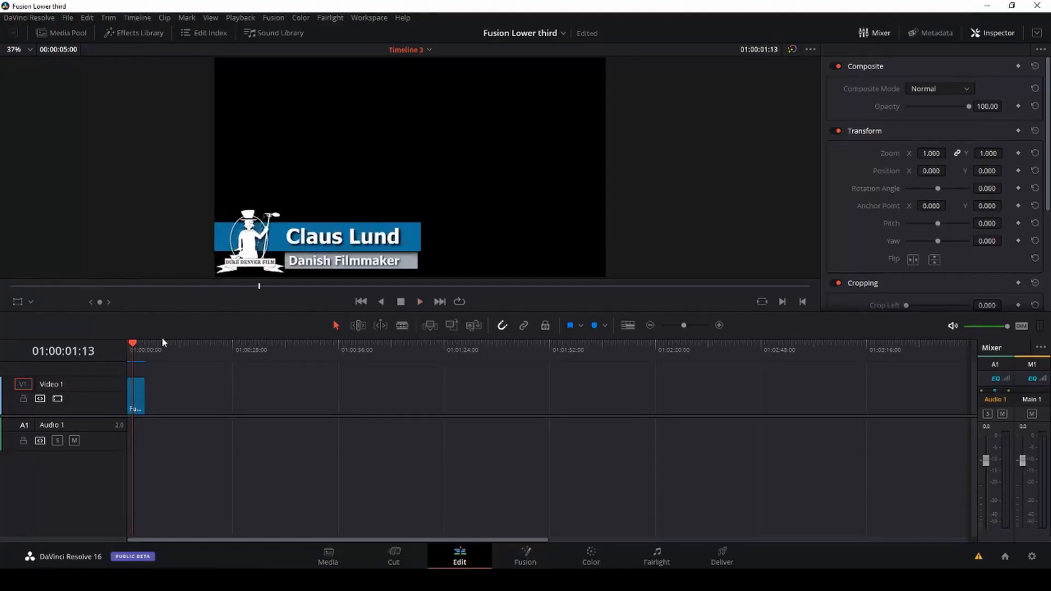
{"action": "mouse_move", "coordinate": [382, 377]}
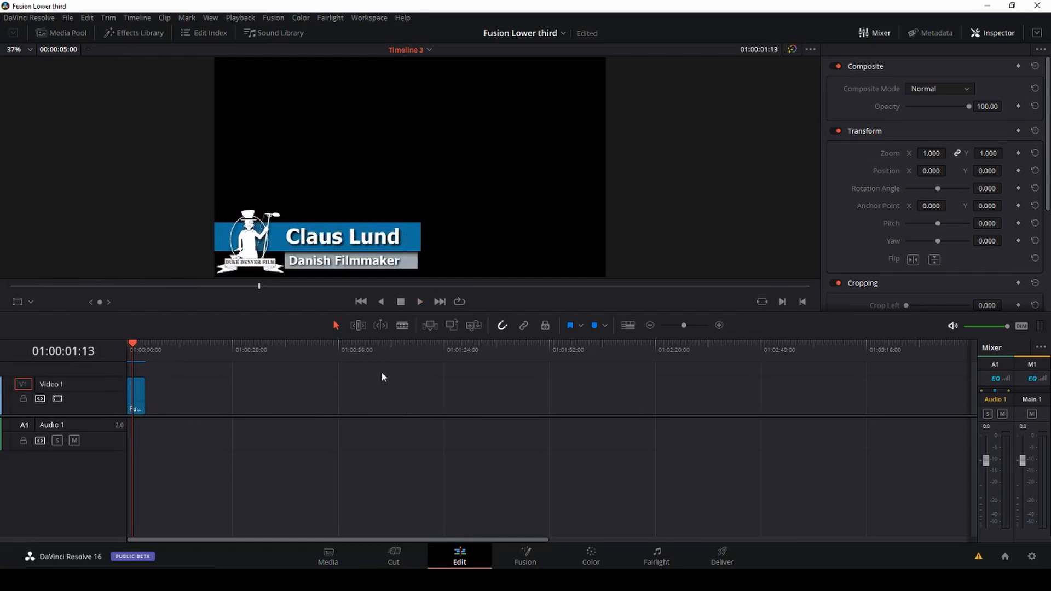
Show the lower-third clip's node graph in Fusion and scrub to a later frame
{"action": "left_click", "coordinate": [525, 555]}
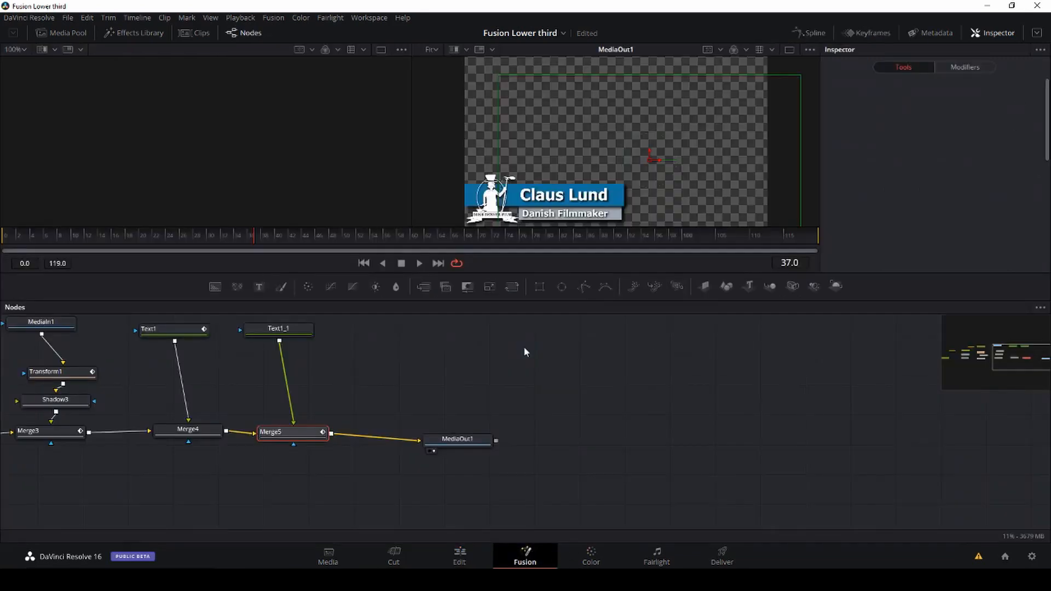
{"action": "left_click", "coordinate": [291, 431]}
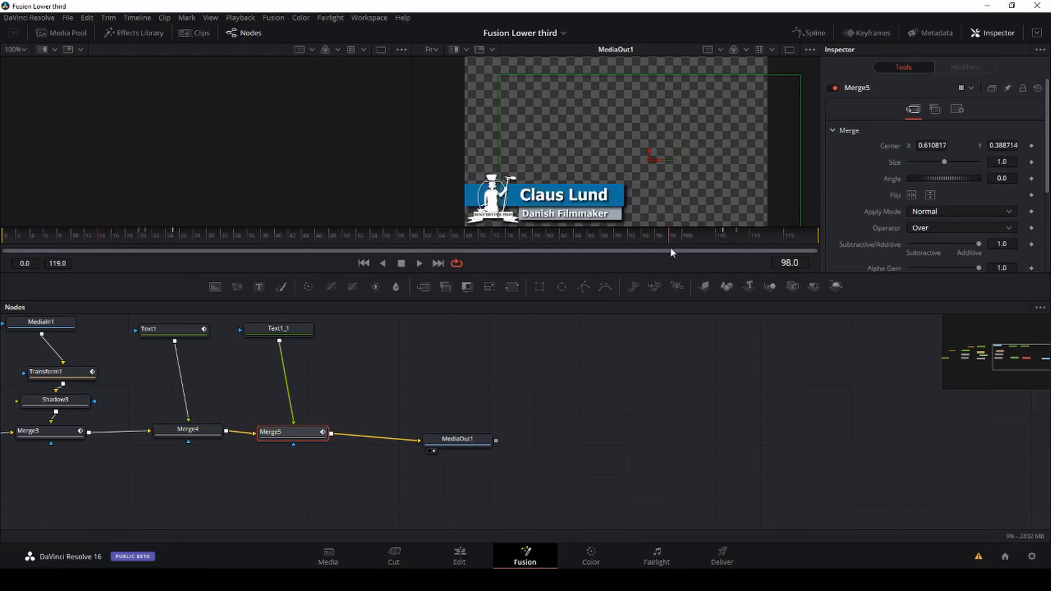
{"action": "mouse_move", "coordinate": [499, 502]}
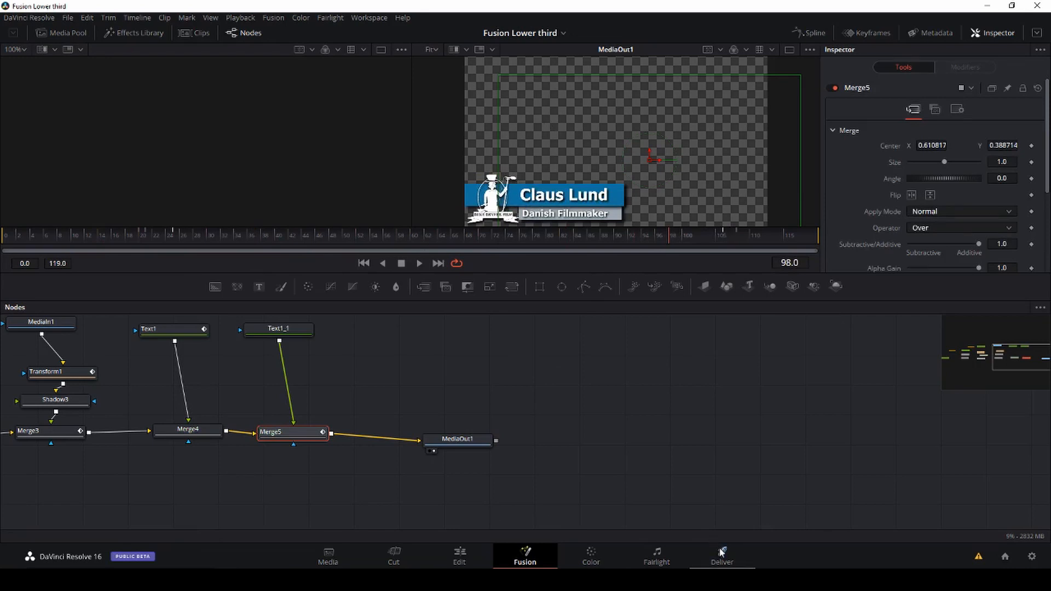
In the Deliver render settings, switch the QuickTime codec from H.265 to DNxHR 444 12-bit
{"action": "left_click", "coordinate": [721, 556]}
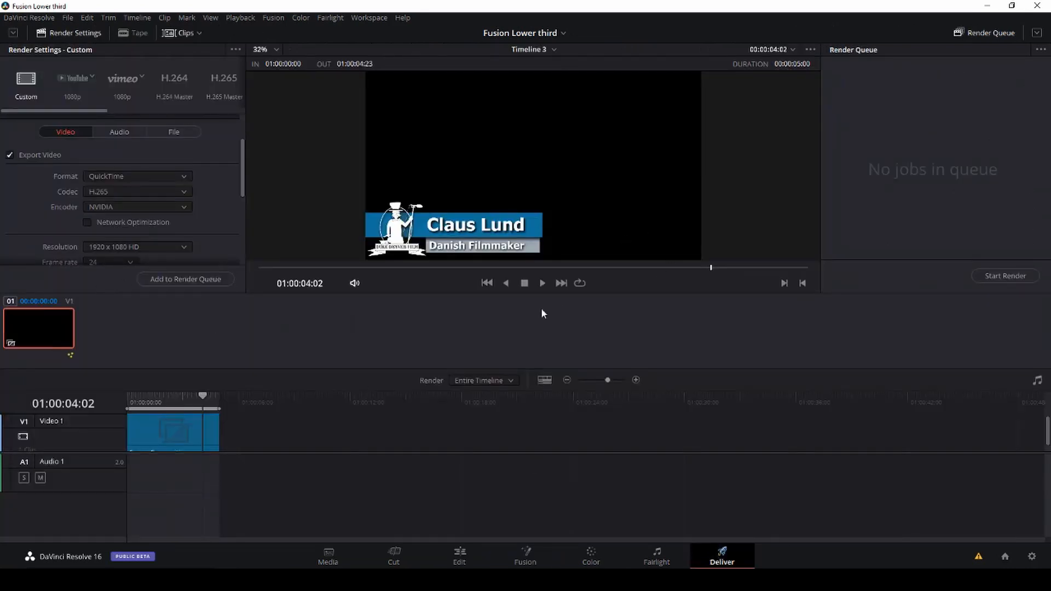
{"action": "mouse_move", "coordinate": [630, 177]}
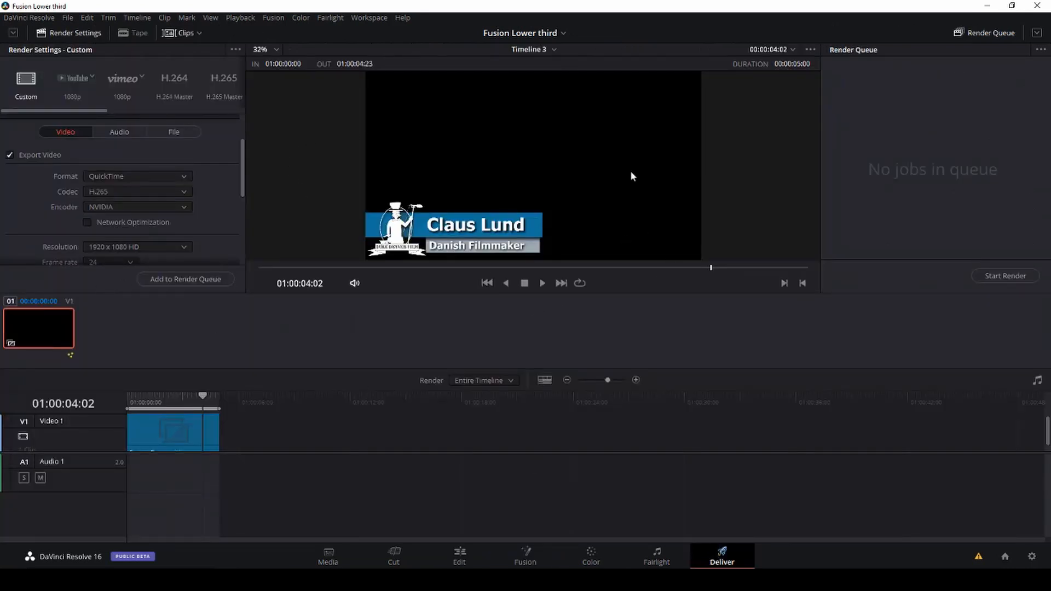
{"action": "mouse_move", "coordinate": [617, 199]}
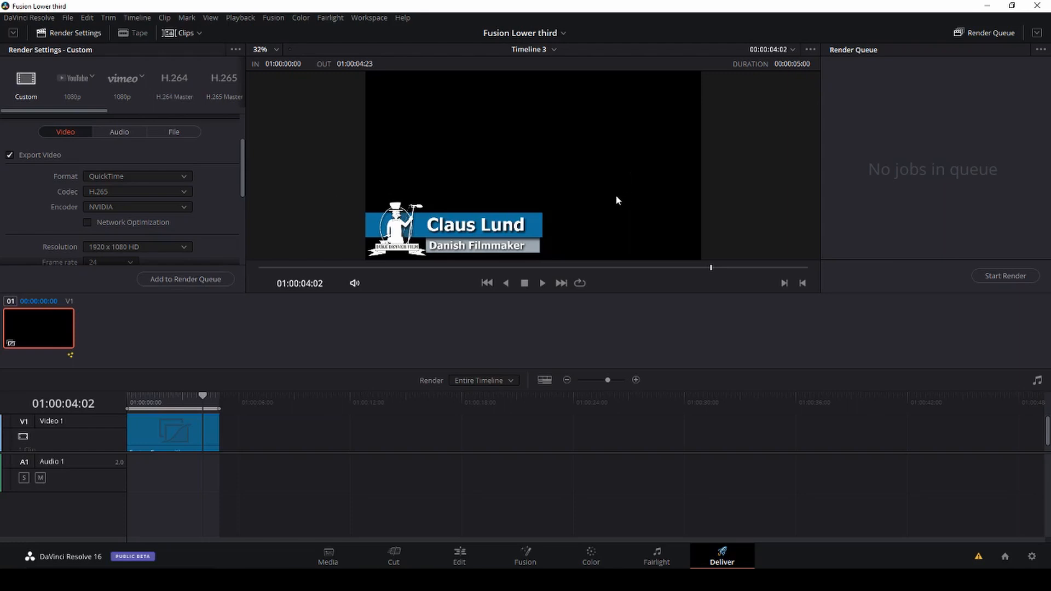
{"action": "mouse_move", "coordinate": [552, 272]}
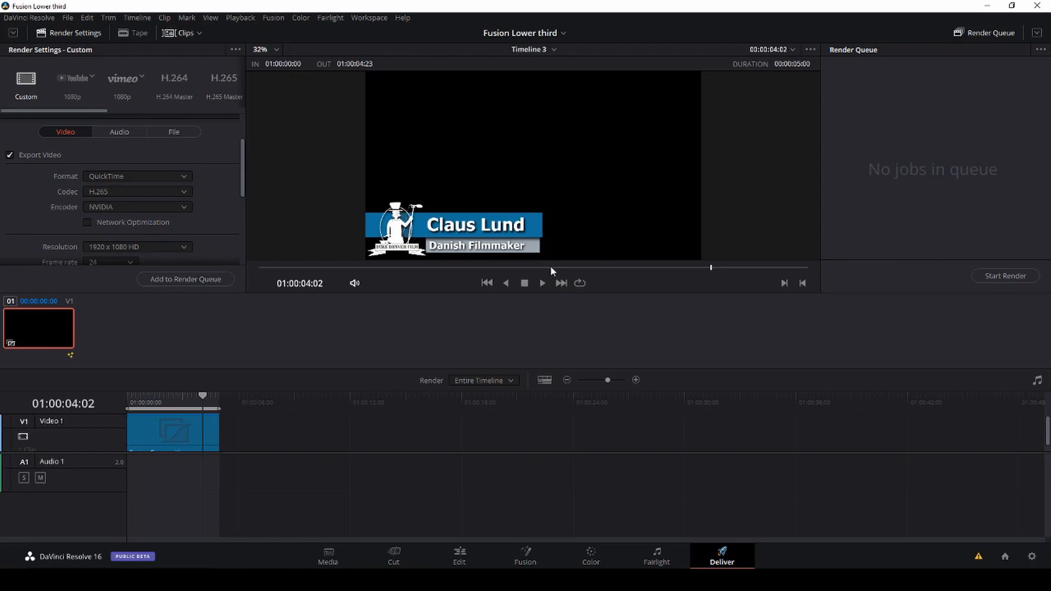
{"action": "mouse_move", "coordinate": [2, 129]}
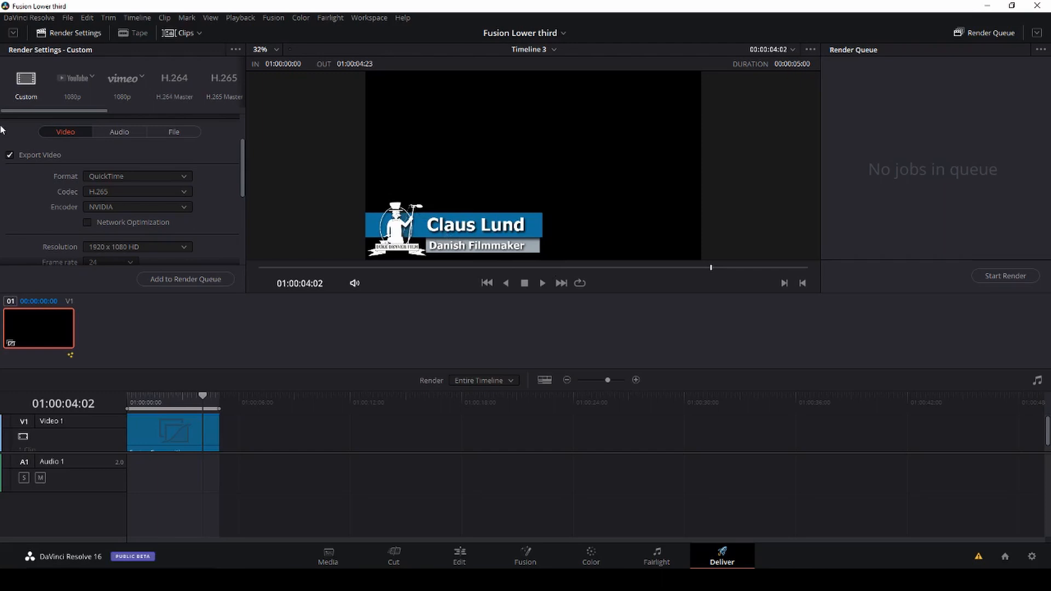
{"action": "mouse_move", "coordinate": [190, 195]}
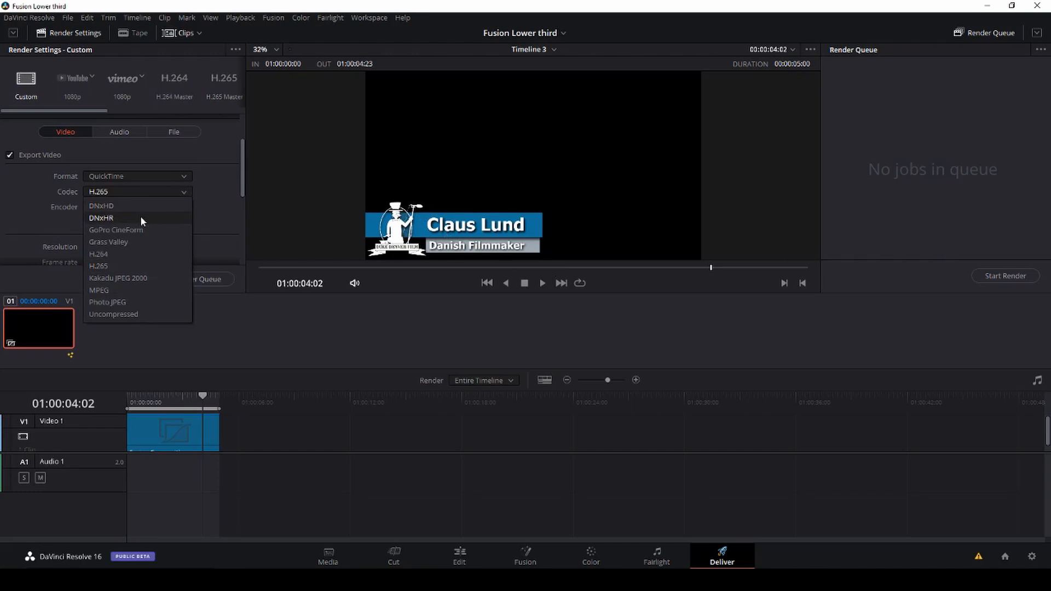
{"action": "left_click", "coordinate": [101, 218]}
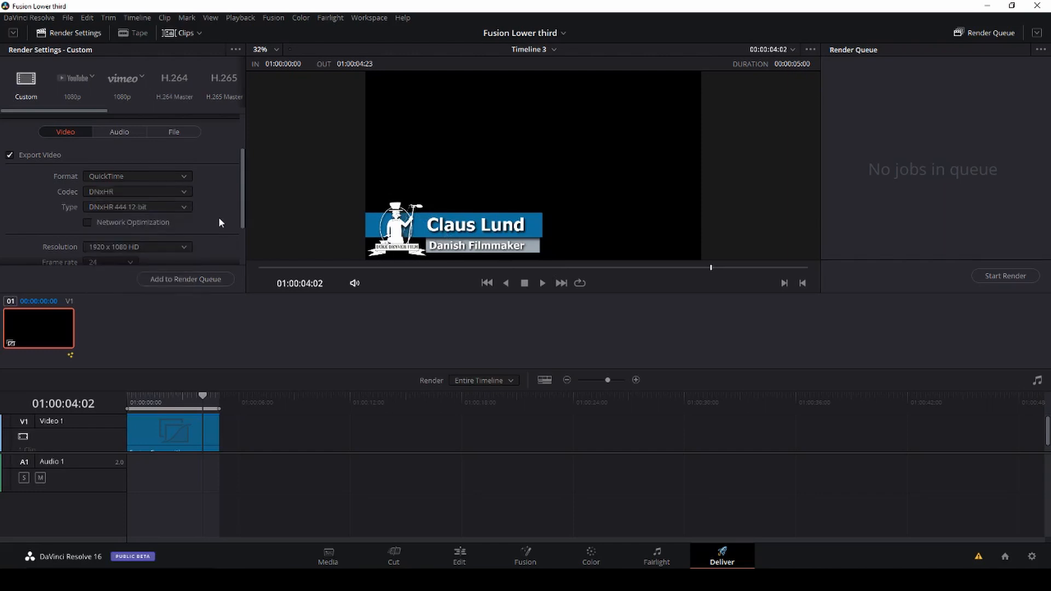
{"action": "scroll", "scroll_direction": "down", "scroll_amount": 3}
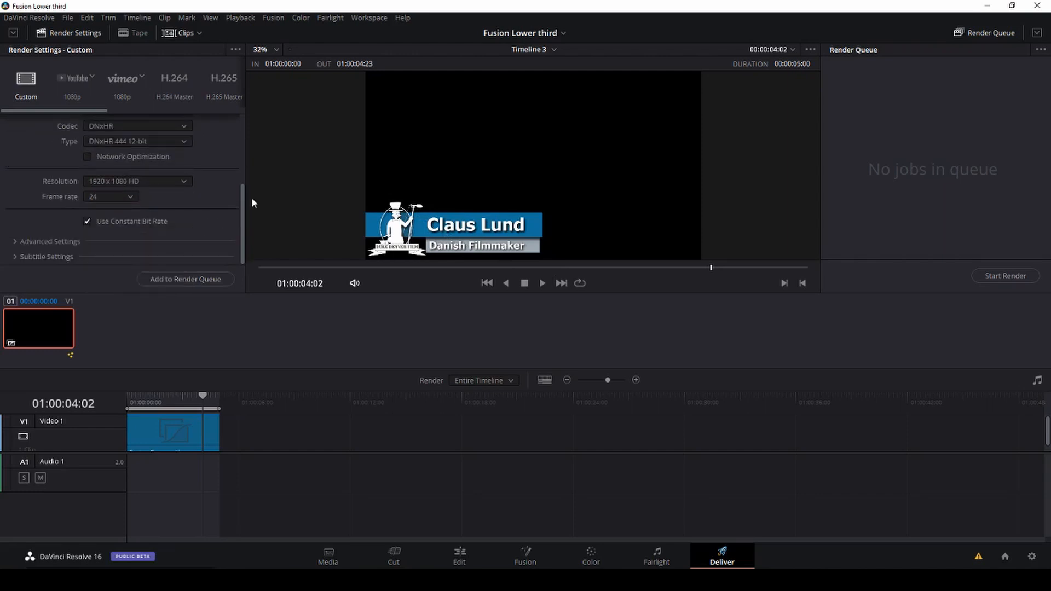
{"action": "scroll", "scroll_direction": "up", "scroll_amount": 3}
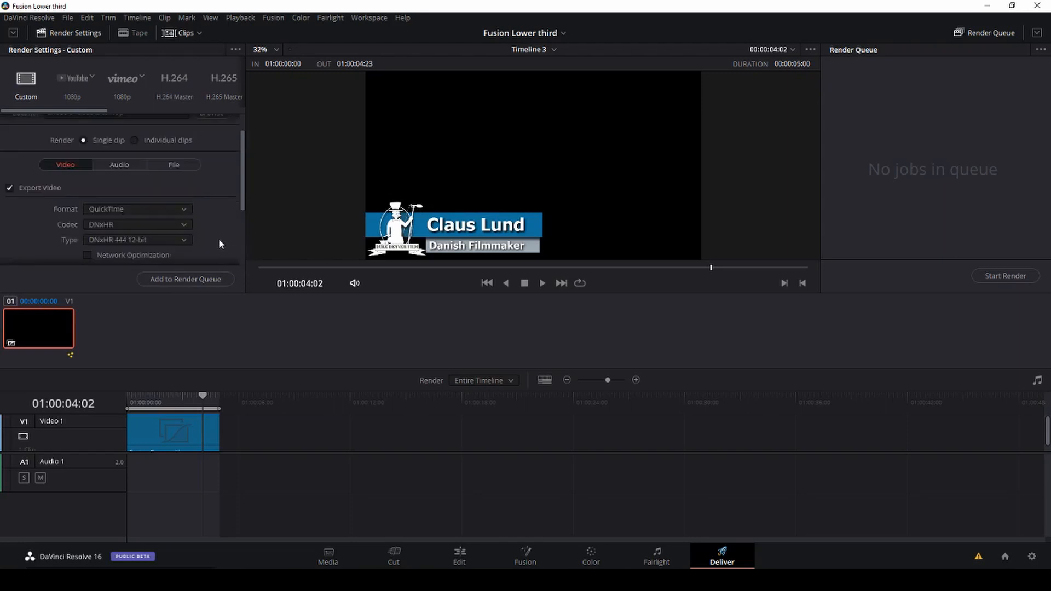
Render as individual clips and name the output file 'lower third c'
{"action": "left_click", "coordinate": [135, 168]}
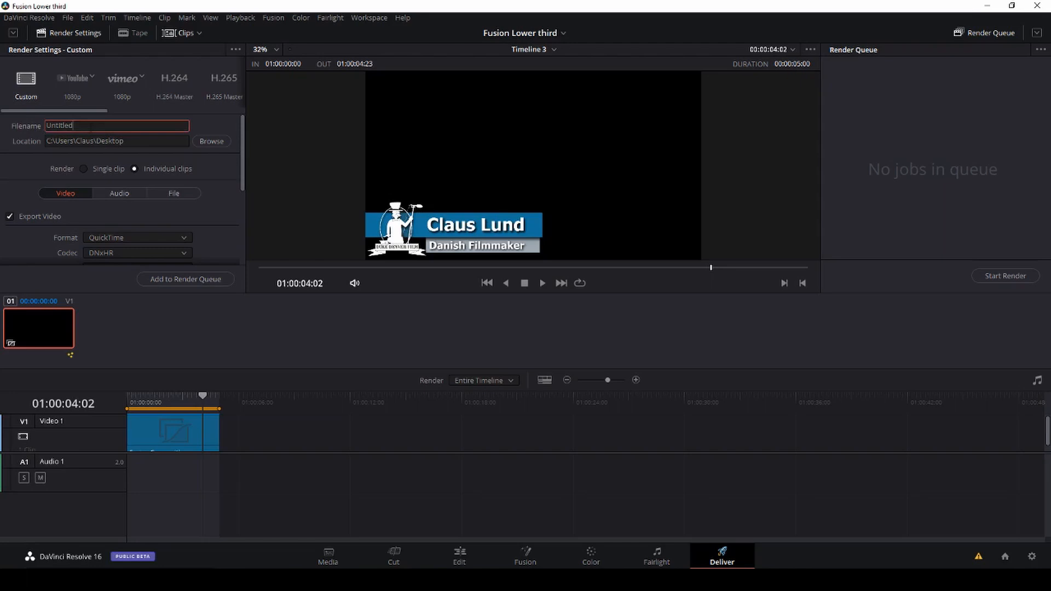
{"action": "key", "text": "Backspace"}
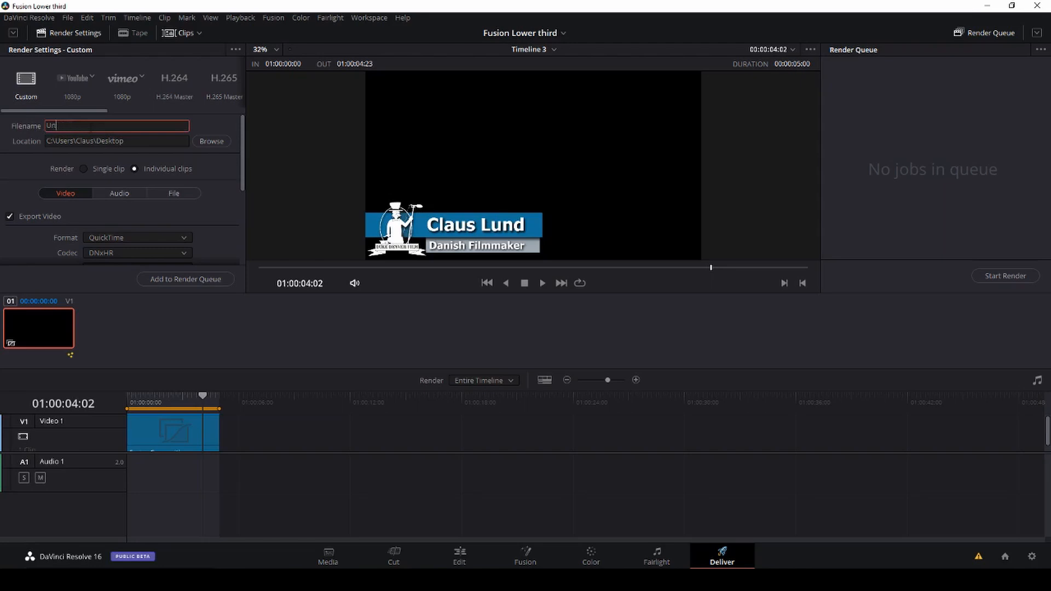
{"action": "type", "text": "lower th"}
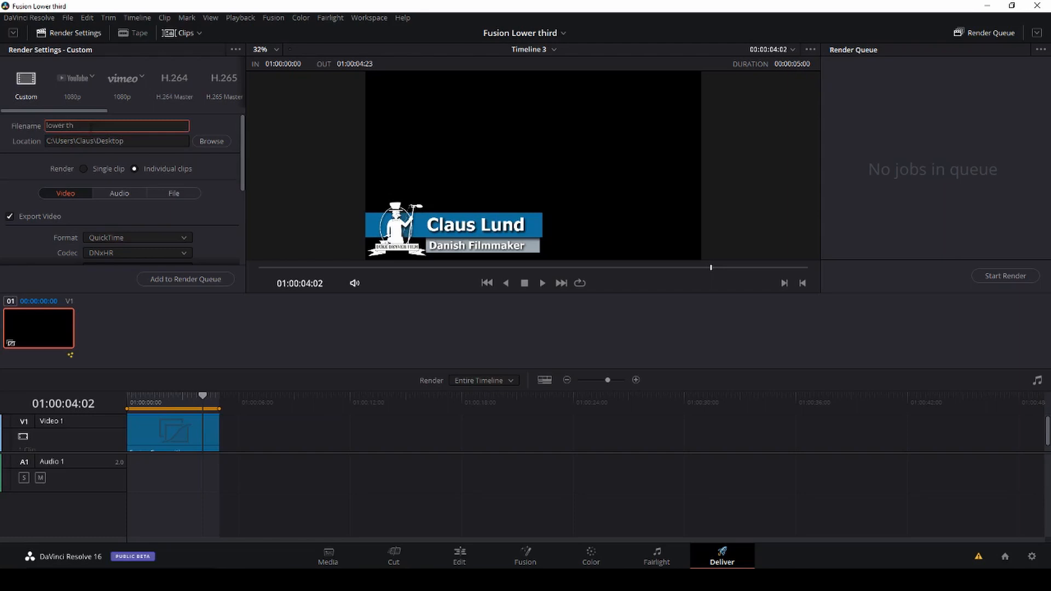
{"action": "type", "text": "ird"}
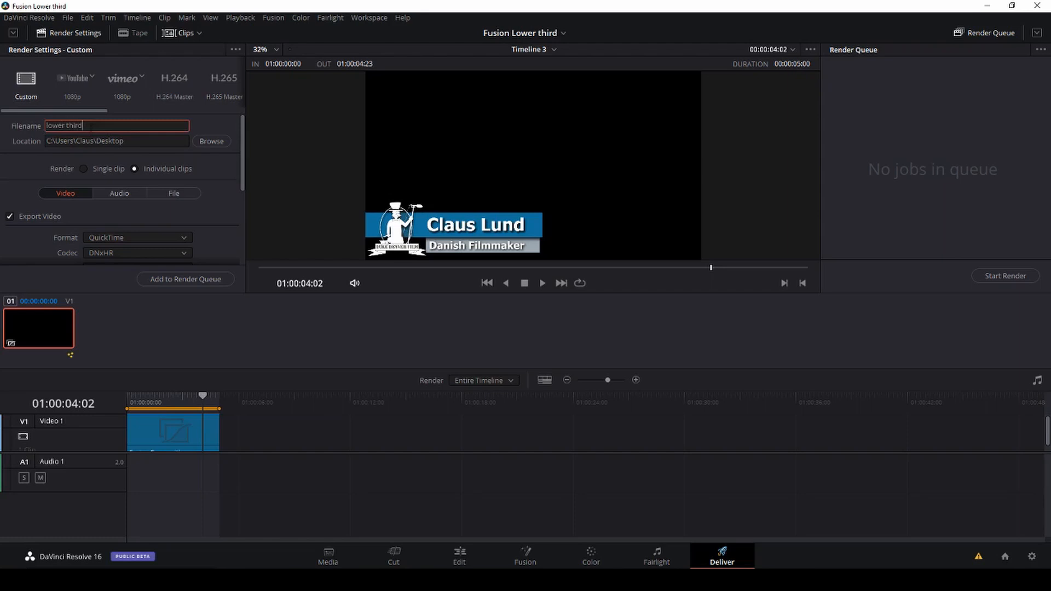
{"action": "type", "text": "c"}
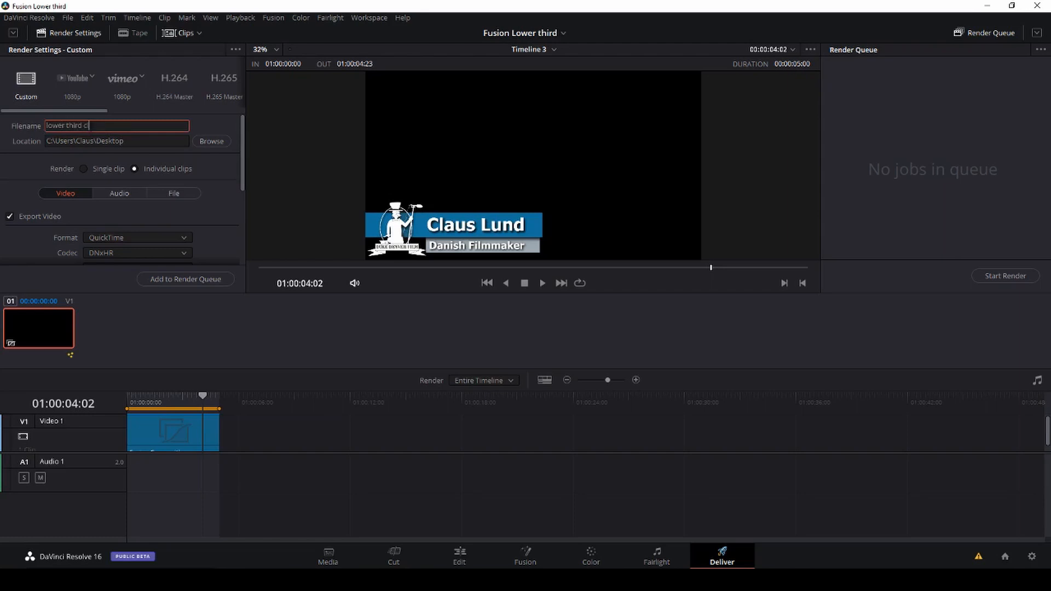
Enable Export Alpha with Straight alpha mode for the 1920x1080 render
{"action": "scroll", "scroll_direction": "down", "scroll_amount": 3}
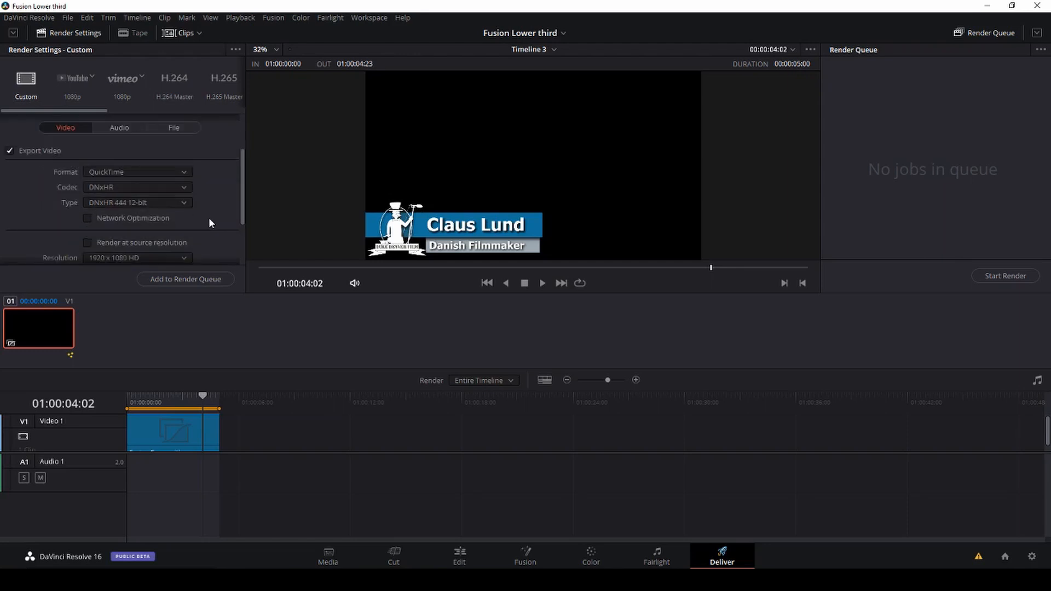
{"action": "scroll", "scroll_direction": "down", "scroll_amount": 3}
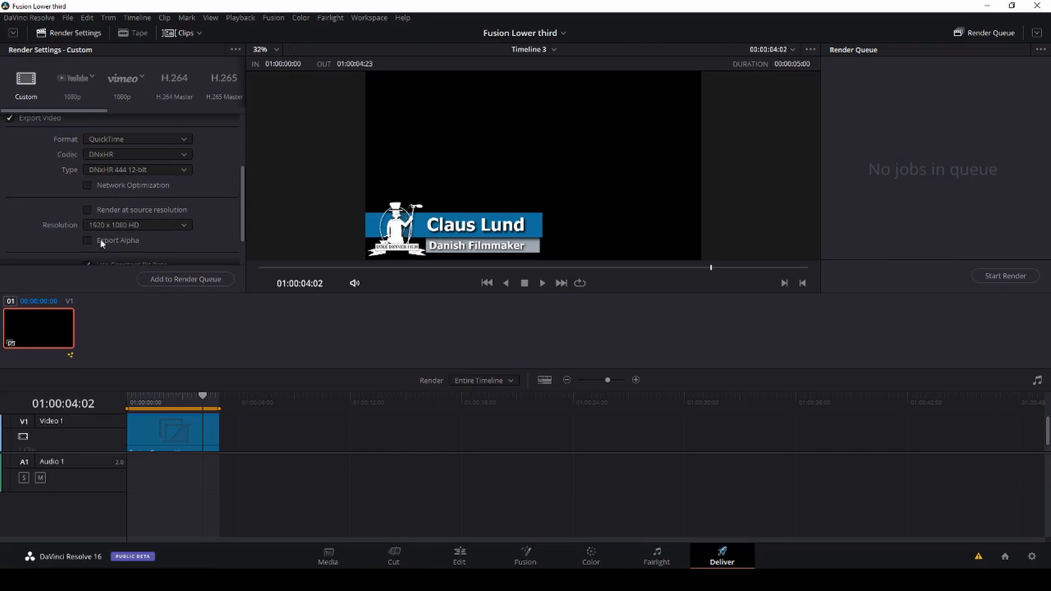
{"action": "mouse_move", "coordinate": [91, 243]}
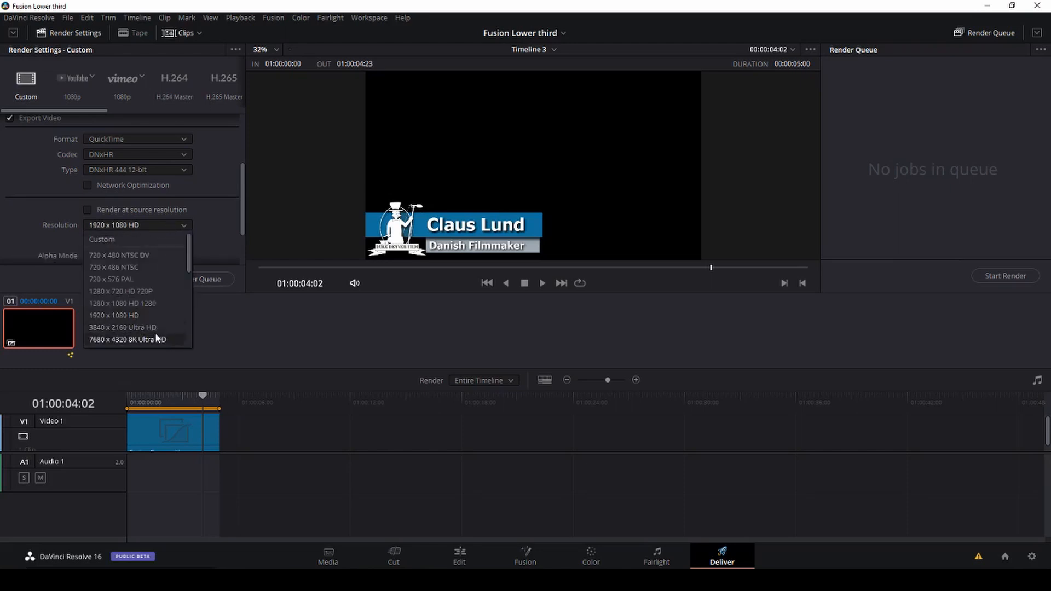
{"action": "left_click", "coordinate": [114, 316]}
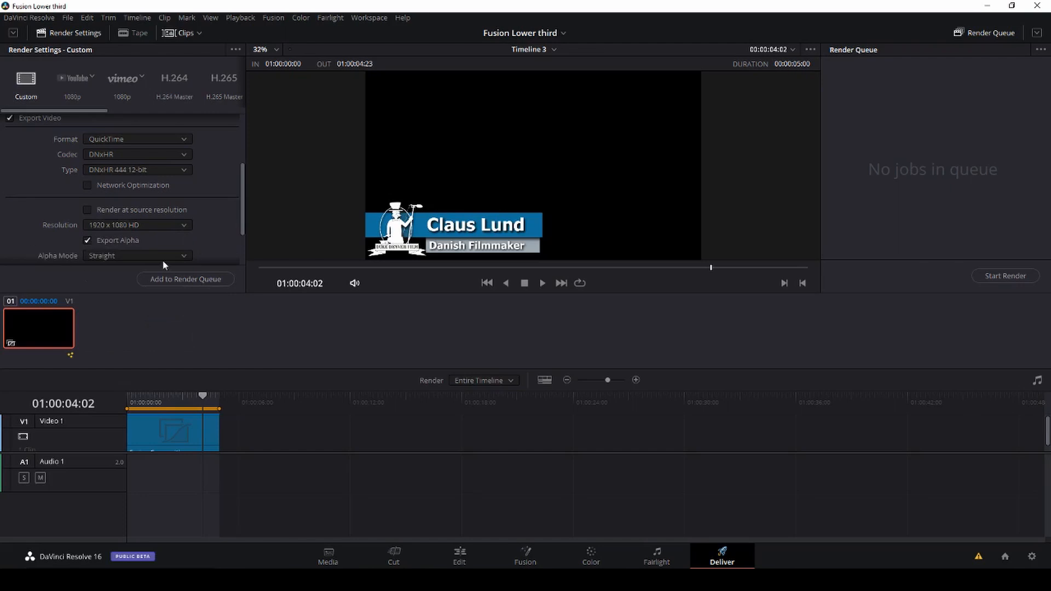
{"action": "scroll", "scroll_direction": "down", "scroll_amount": 3}
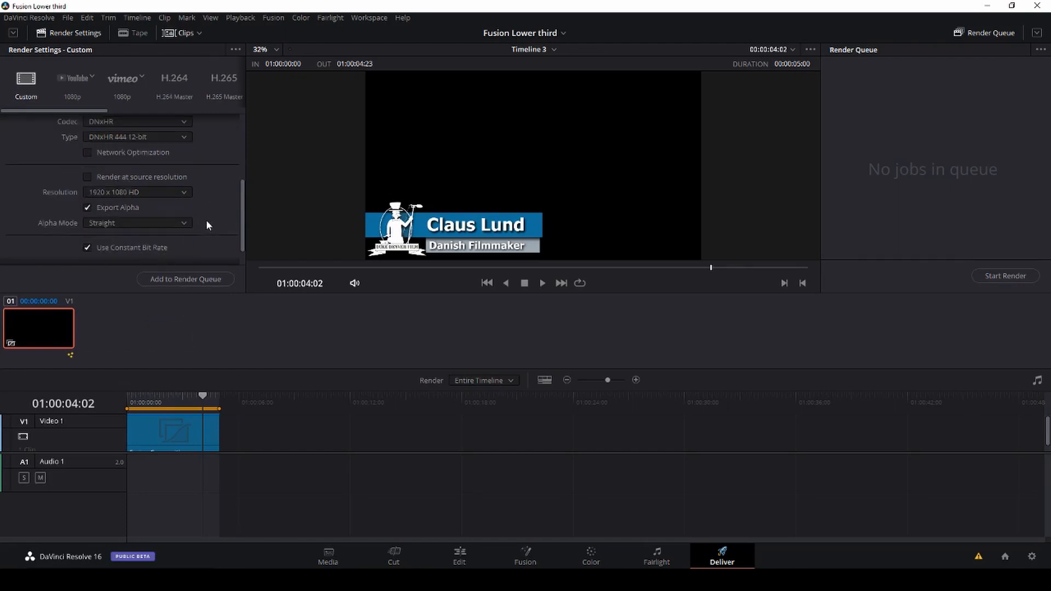
Queue Job 1 for Timeline 3 and render it to lower third c00000000.mov on the Desktop
{"action": "left_click", "coordinate": [186, 279]}
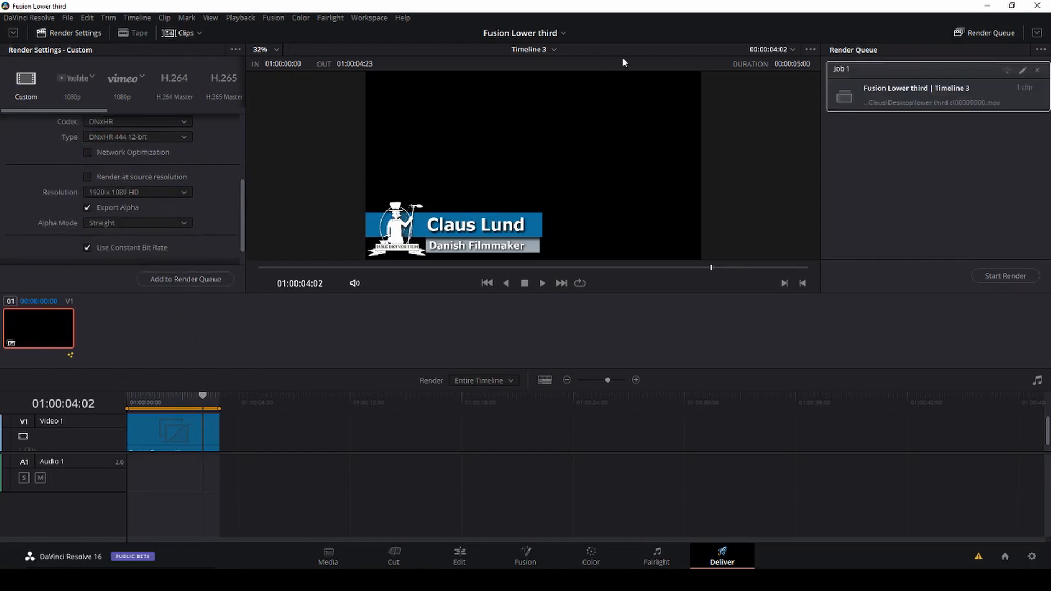
{"action": "left_click", "coordinate": [1005, 276]}
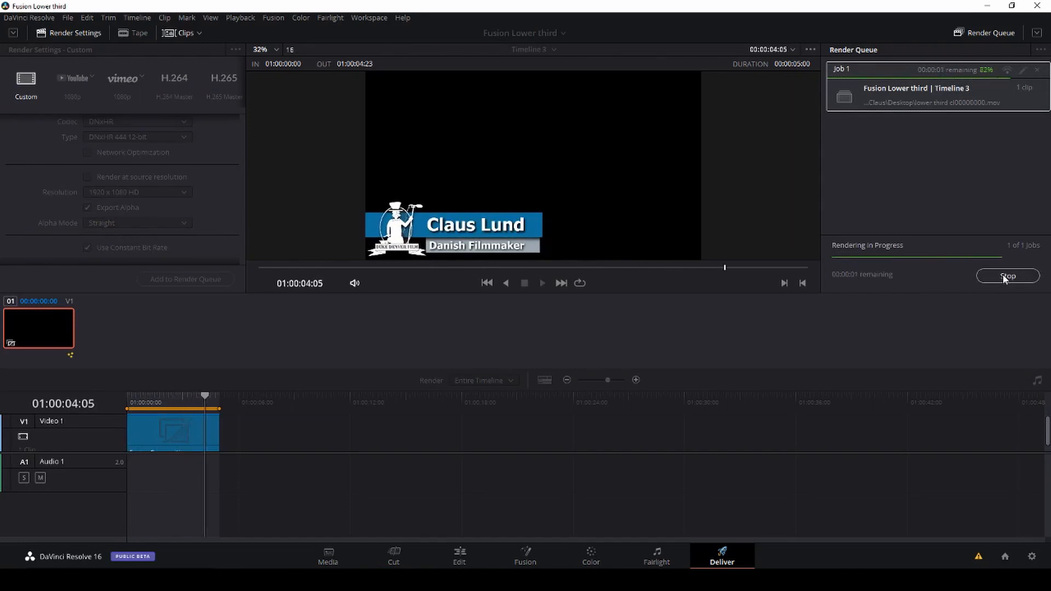
{"action": "left_click", "coordinate": [1005, 276]}
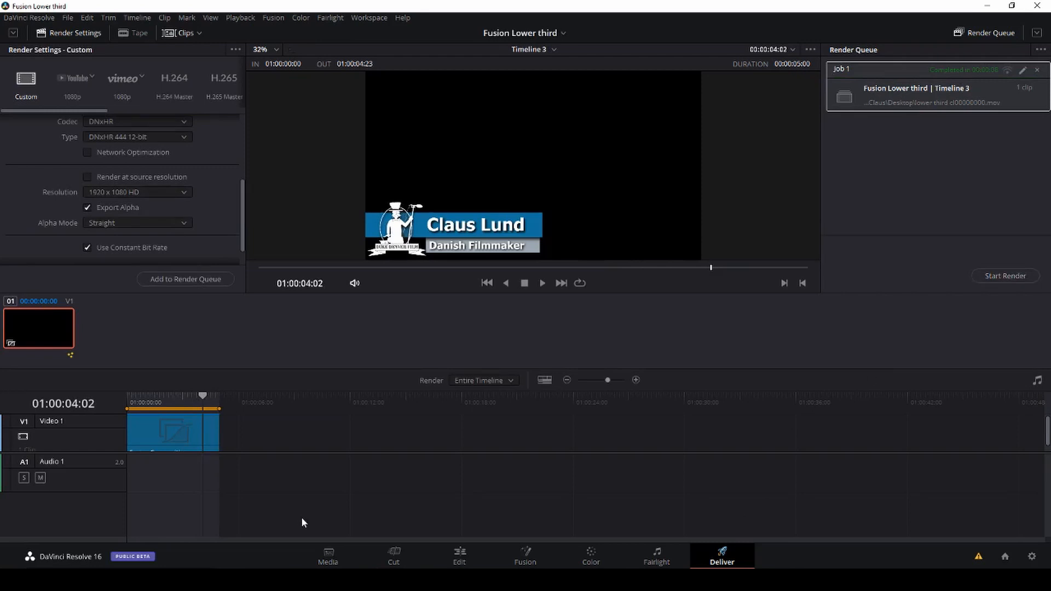
In the Edit page Media Pool, place Cl hollywood on V1 and import the rendered lower third .mov
{"action": "left_click", "coordinate": [393, 555]}
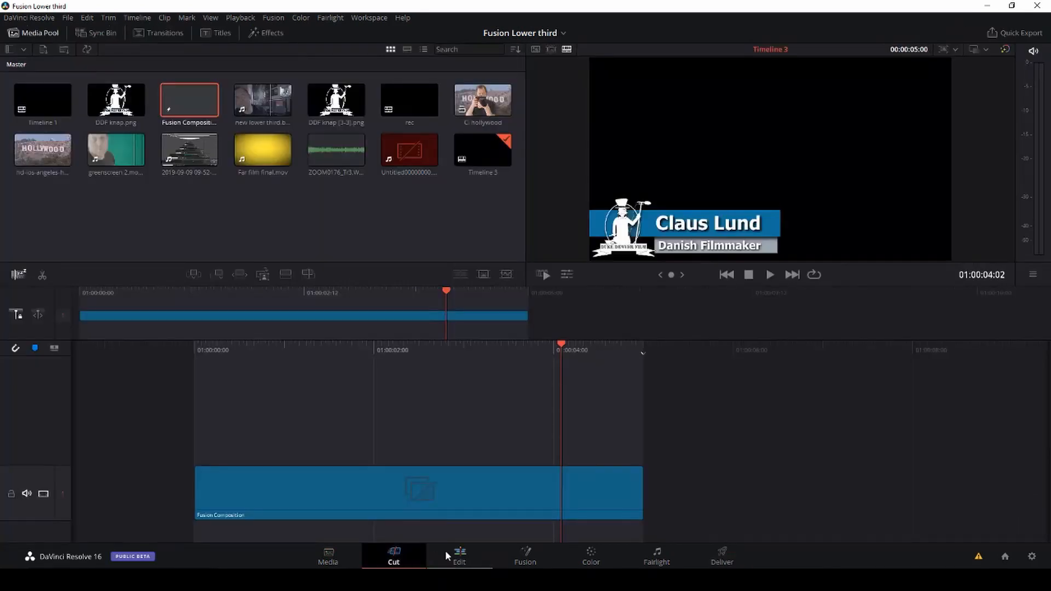
{"action": "left_click", "coordinate": [459, 555]}
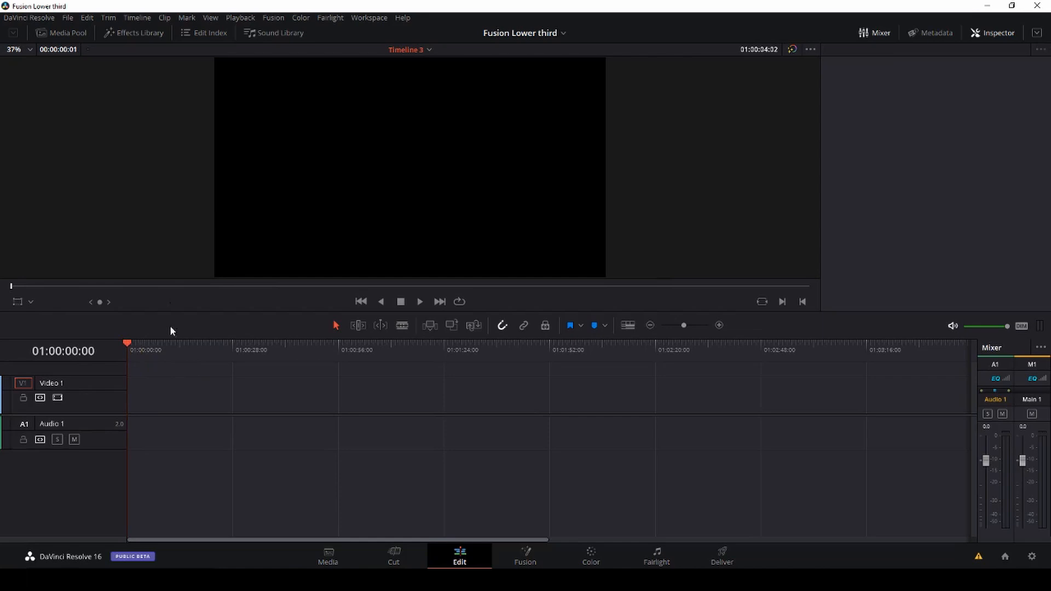
{"action": "left_click", "coordinate": [132, 33]}
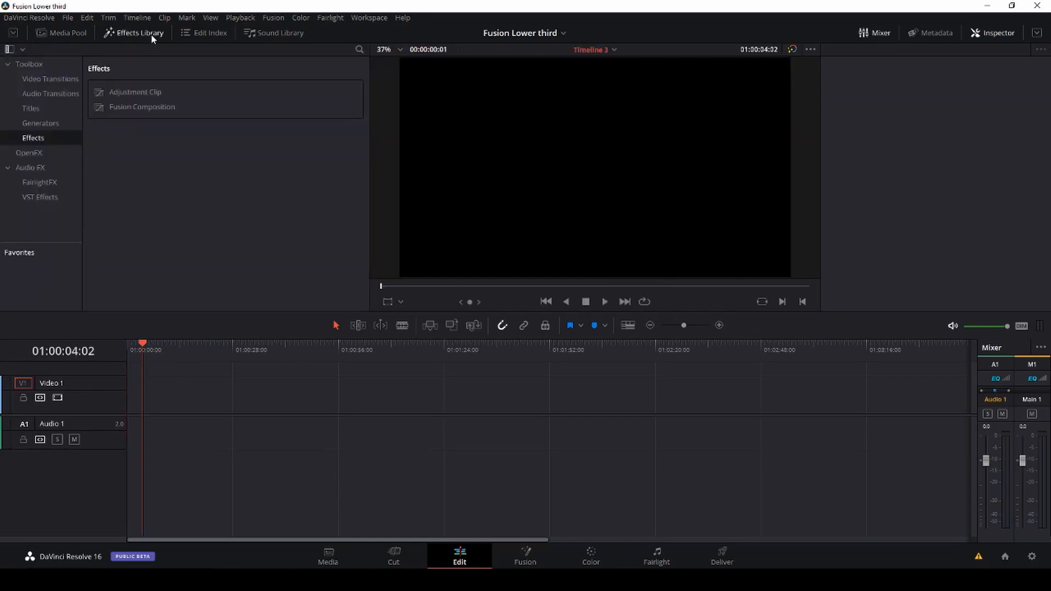
{"action": "left_click", "coordinate": [65, 32]}
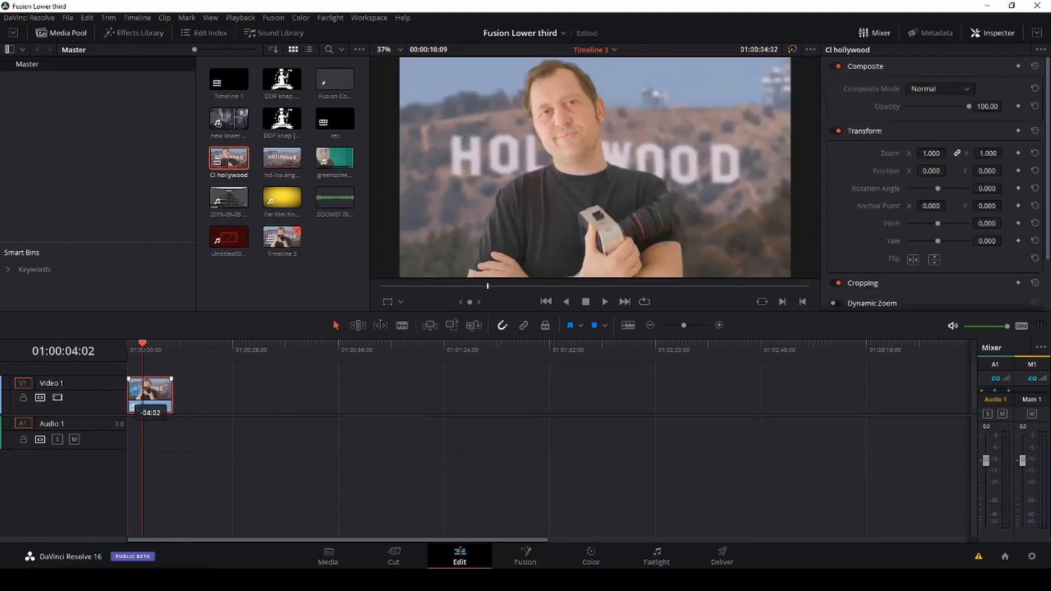
{"action": "left_click", "coordinate": [546, 302]}
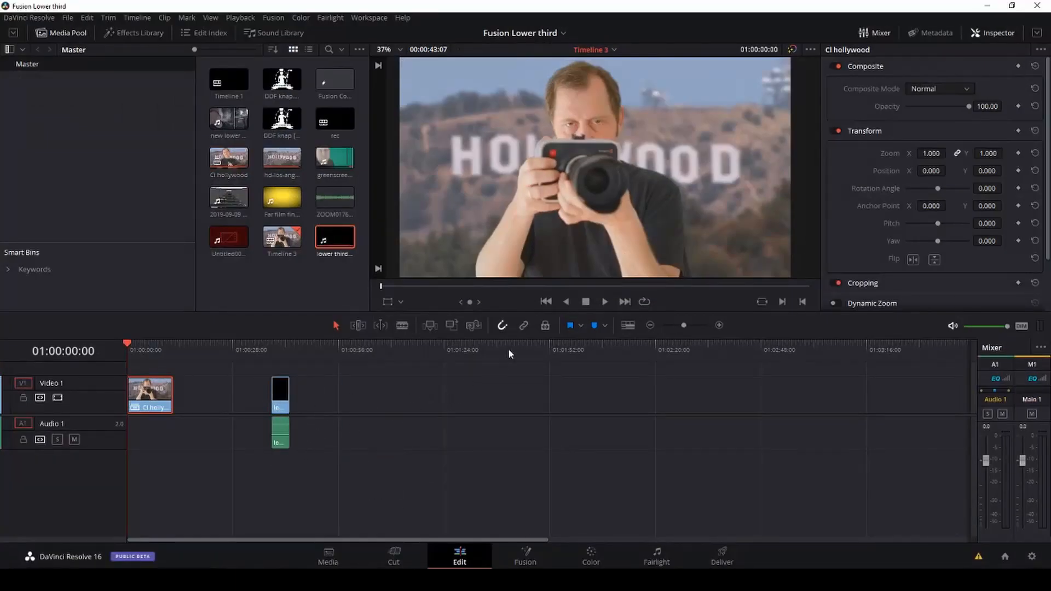
Drop the lower third's audio, place its video on V2 at the start, and set Position X to -16
{"action": "left_click", "coordinate": [279, 432]}
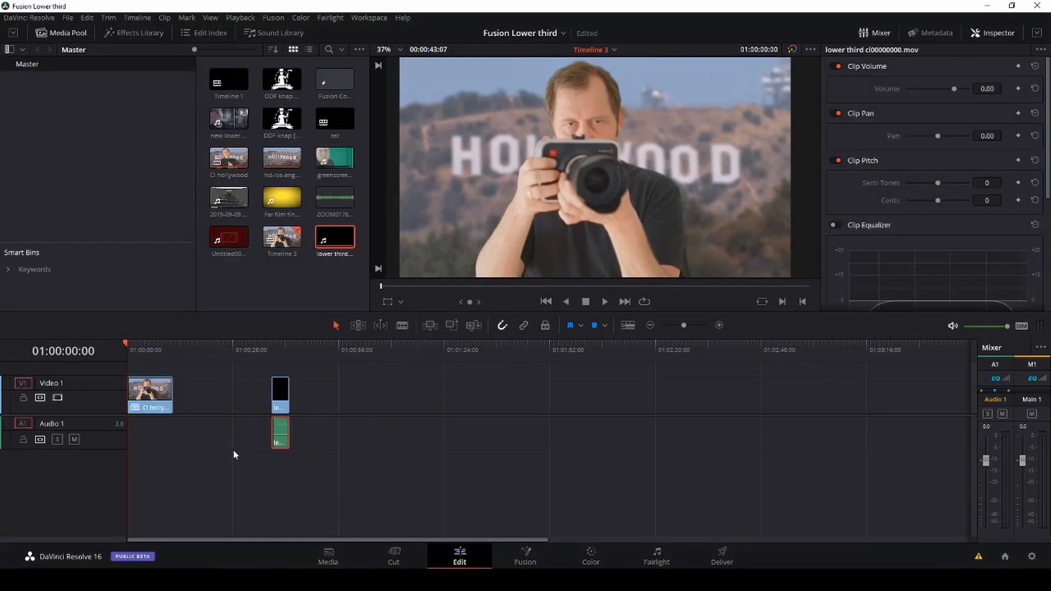
{"action": "left_click", "coordinate": [280, 394]}
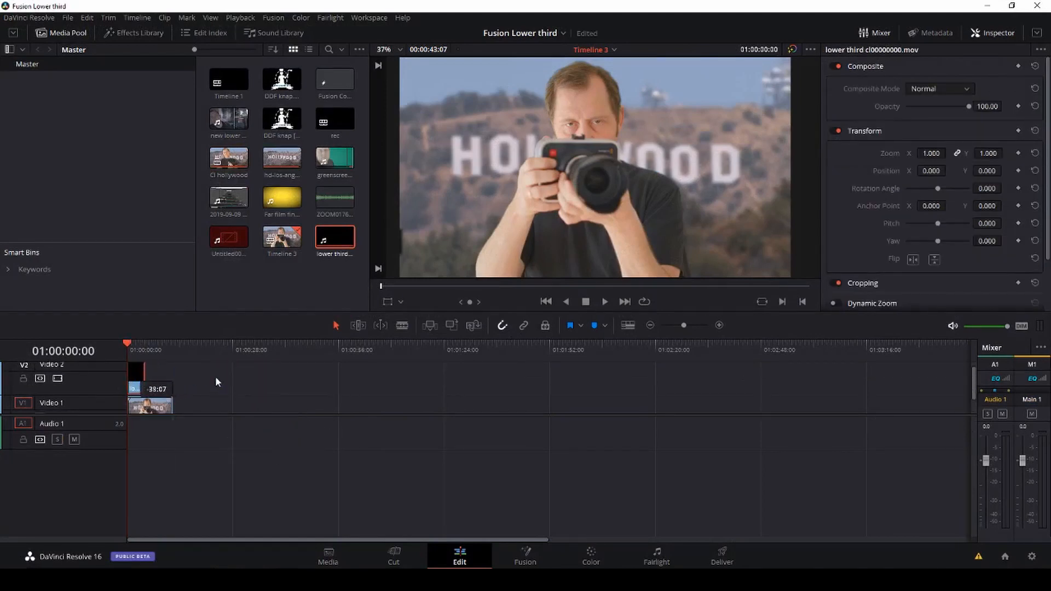
{"action": "left_click", "coordinate": [602, 301]}
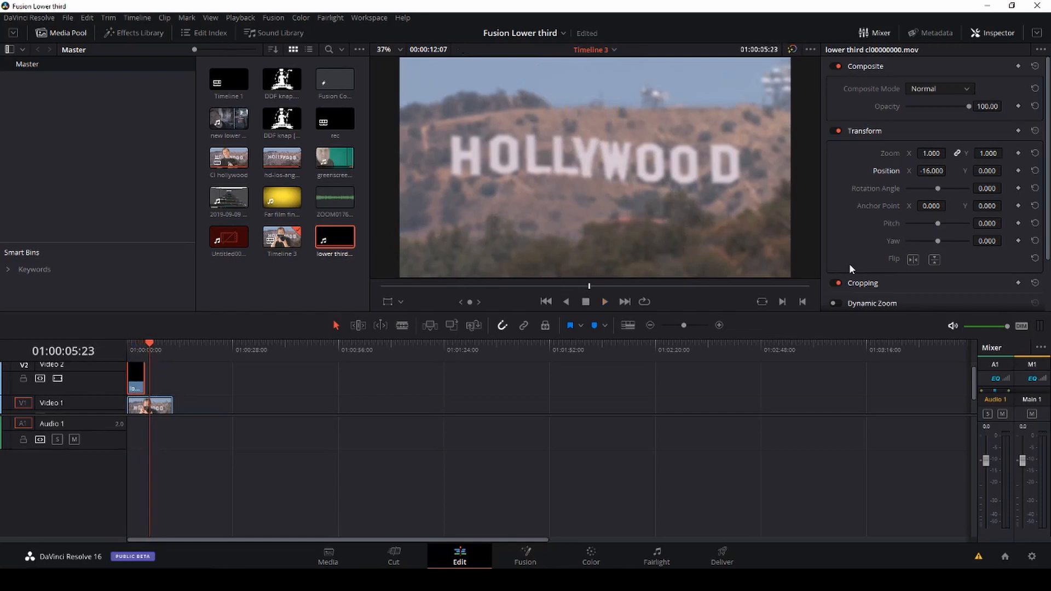
{"action": "mouse_move", "coordinate": [777, 433]}
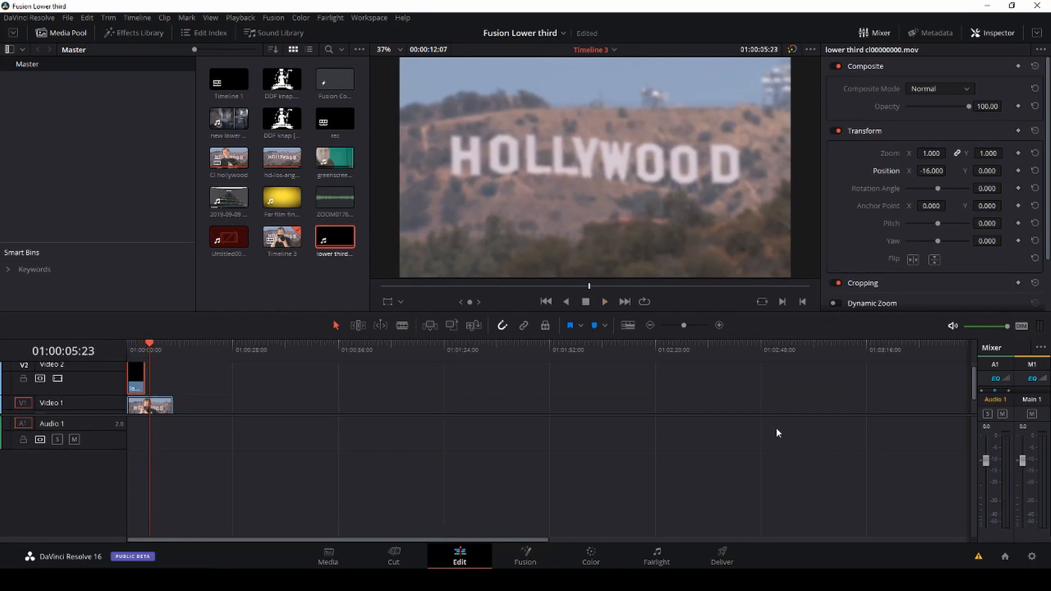